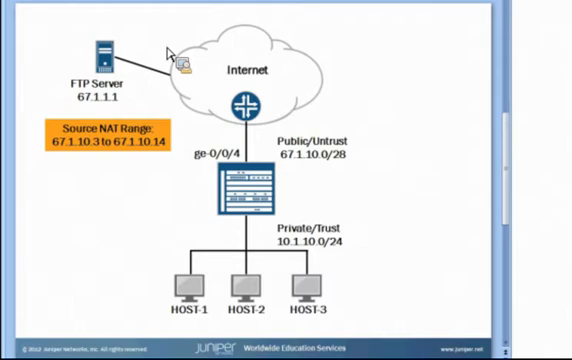
mouse_move(204, 228)
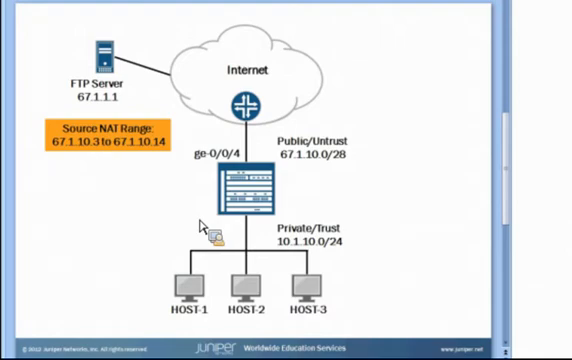
mouse_move(208, 226)
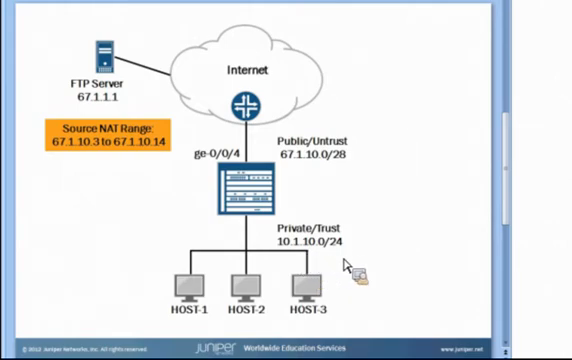
mouse_move(322, 258)
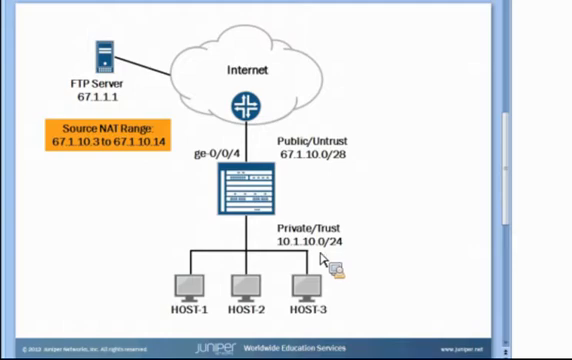
mouse_move(258, 156)
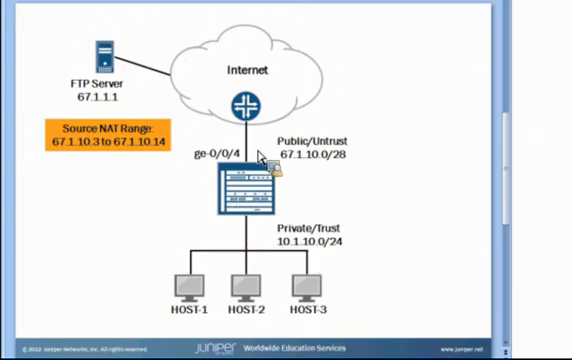
mouse_move(304, 184)
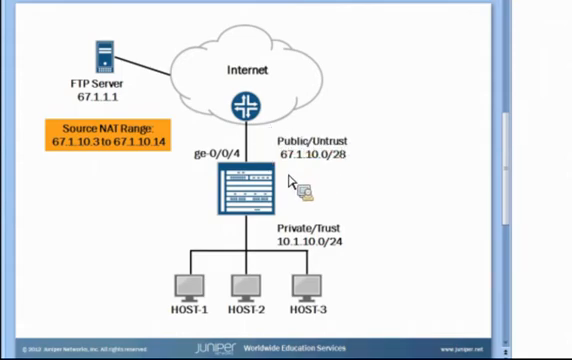
mouse_move(326, 184)
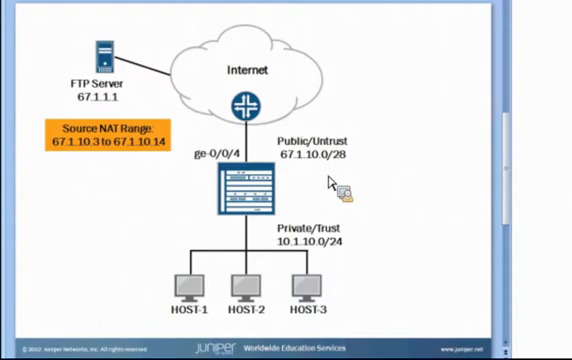
mouse_move(210, 176)
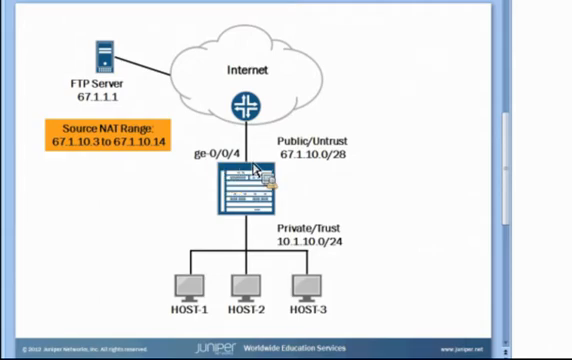
mouse_move(82, 172)
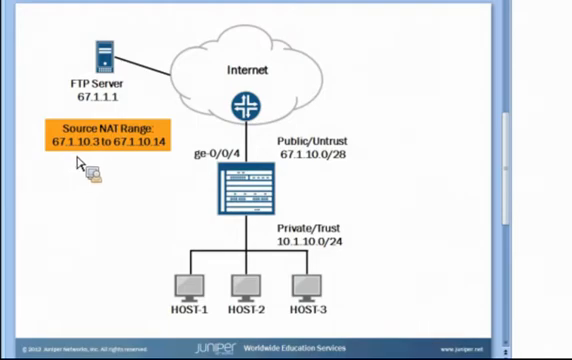
mouse_move(180, 330)
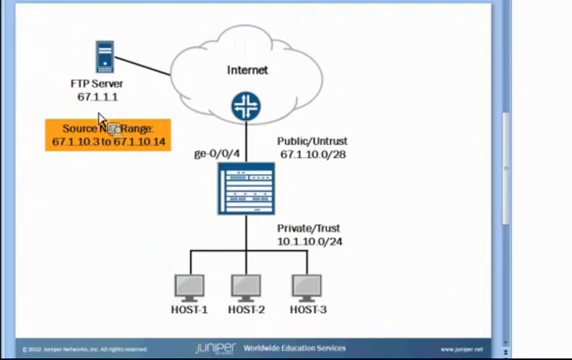
mouse_move(160, 104)
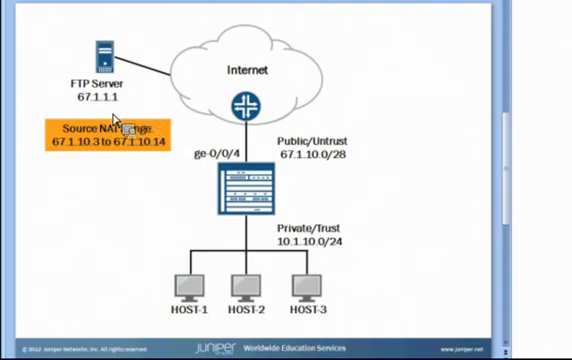
mouse_move(96, 118)
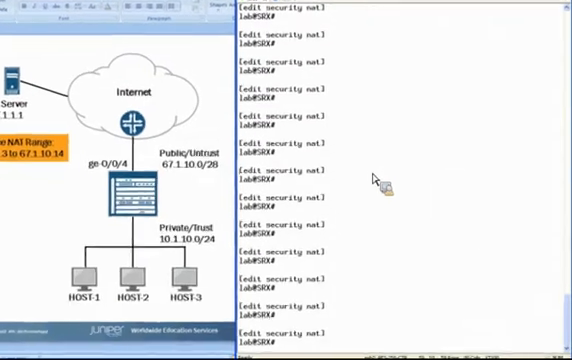
- Display the source NAT pool int-src-pool 67.1.10.3–67.1.10.14 and the trust-to-untrust rule-set
text(show)
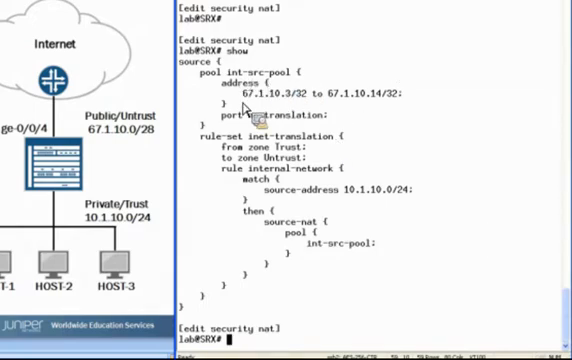
mouse_move(384, 112)
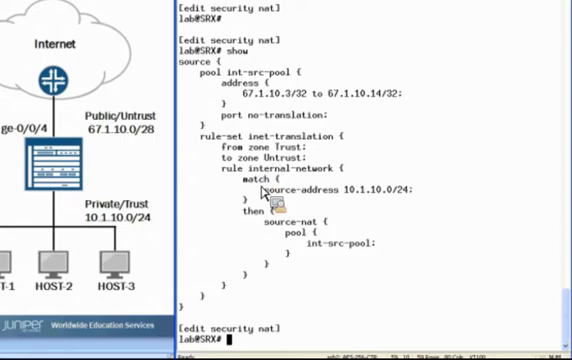
mouse_move(404, 208)
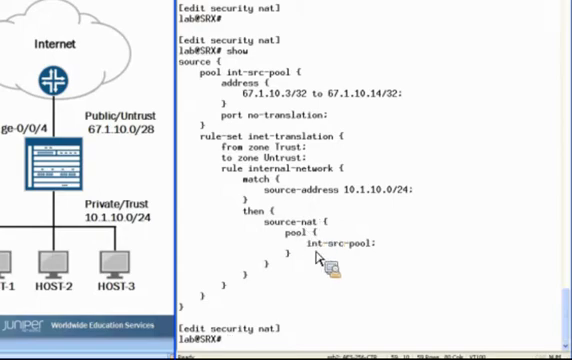
mouse_move(300, 114)
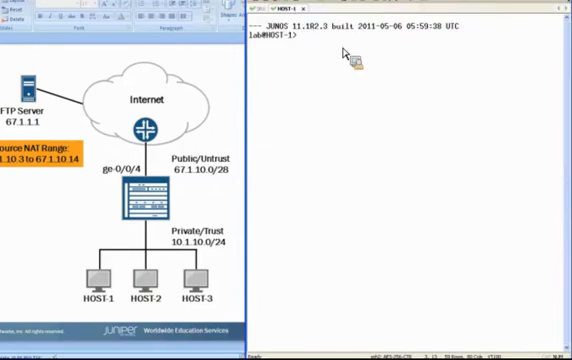
- Start an FTP connection from Host 1 to server 67.1.1.1
text(ftp)
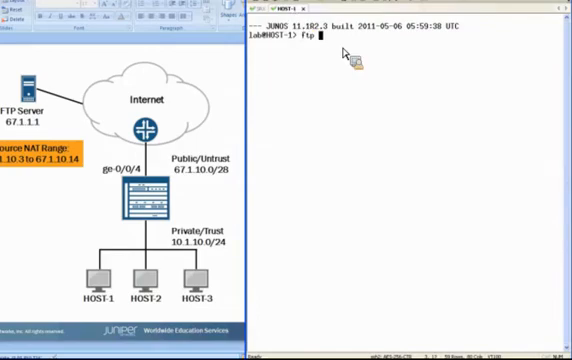
text(67.1.1.1)
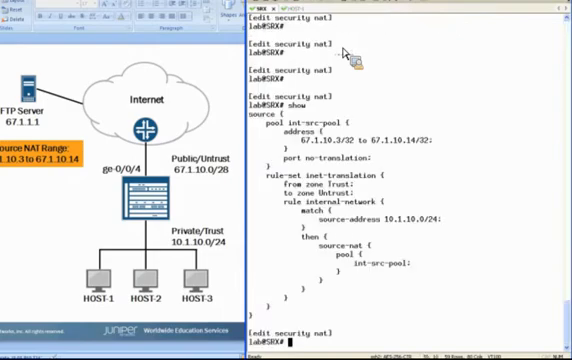
- List the security flow sessions for application ftp, showing Host 1's FTP session
text(run)
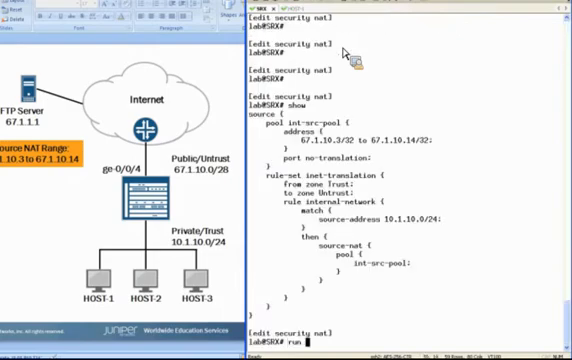
text(show security flow session application)
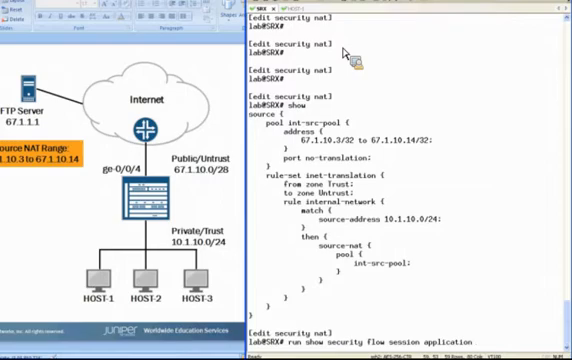
text(ftp)
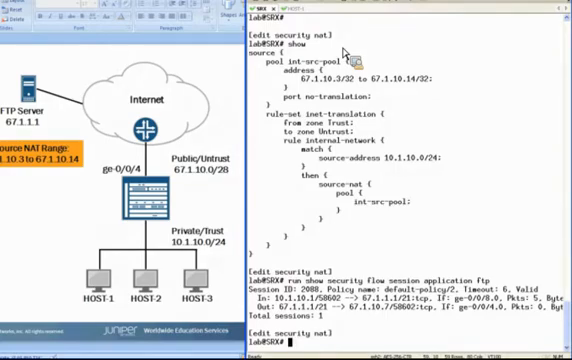
mouse_move(344, 56)
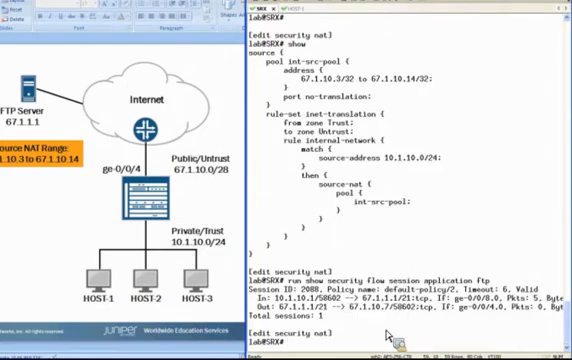
- Display all source NAT pools: int-src-pool, no port translation, 12 addresses 67.1.10.3–67.1.10.14
text(run show security nat source pool all)
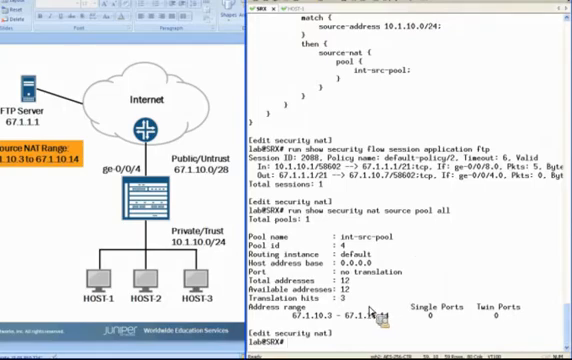
mouse_move(380, 320)
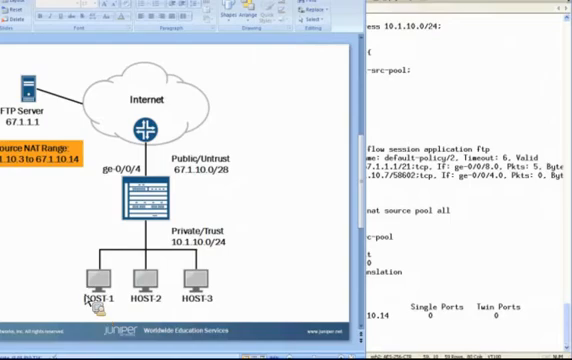
mouse_move(60, 170)
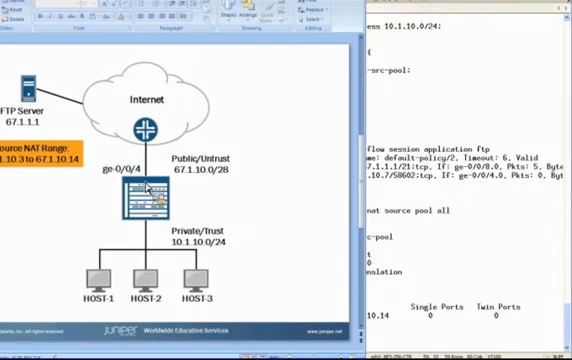
mouse_move(216, 190)
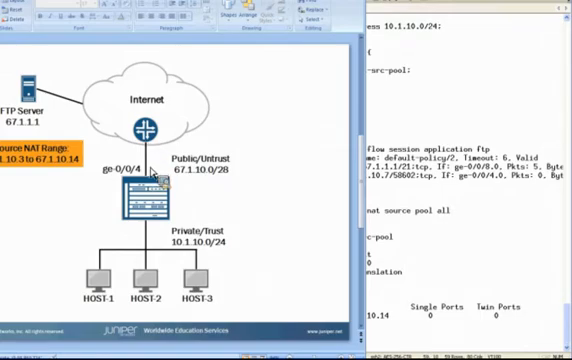
mouse_move(148, 188)
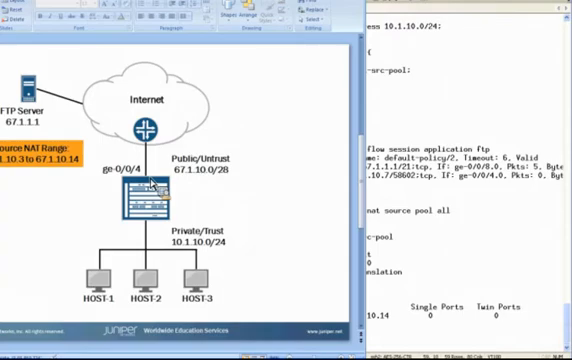
mouse_move(196, 188)
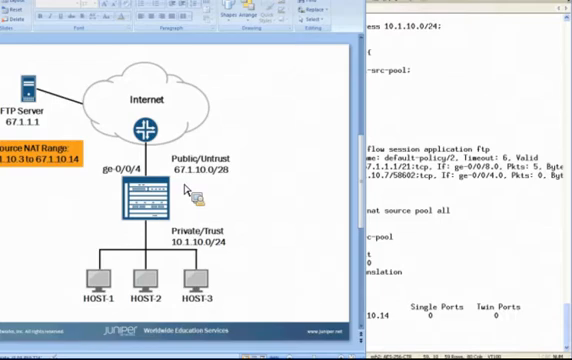
mouse_move(396, 186)
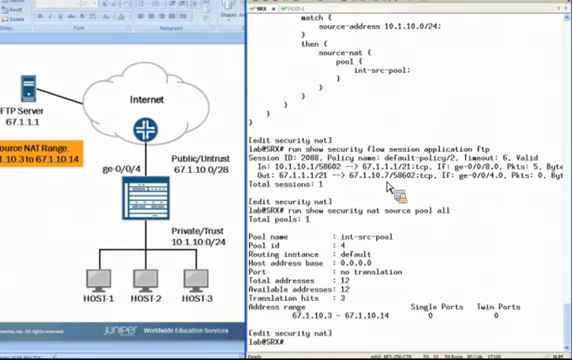
- Enter the proxy-ARP configuration context for interface ge-0/0/4 under security nat
text(set p)
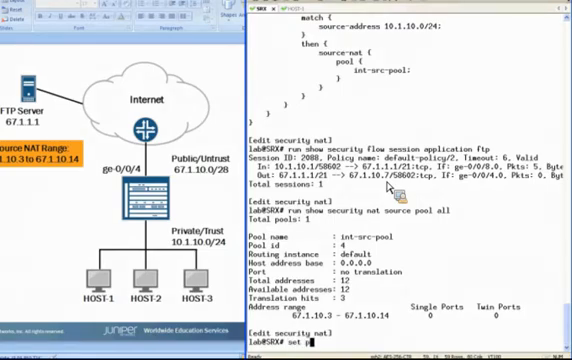
text(set proxy-arp ad)
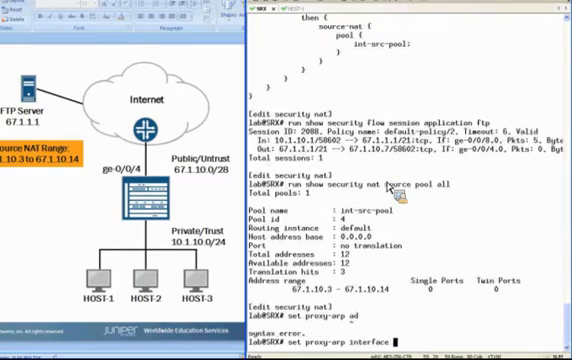
text(ge-0/0/4)
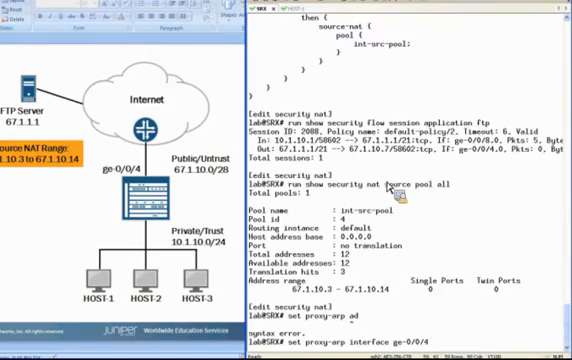
text(address)
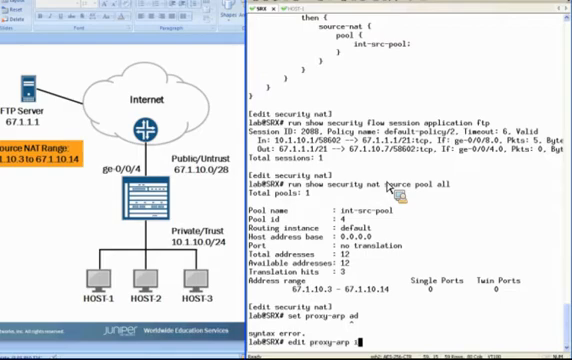
text(interface ge-0/0/4)
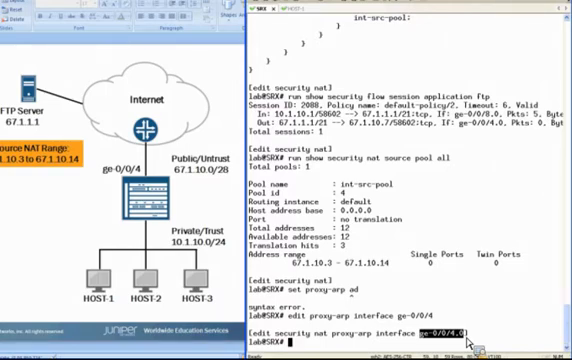
- Set the proxy-ARP address range 67.1.10.2/32 to 67.1.10.14/32 on ge-0/0/4.0
text(set)
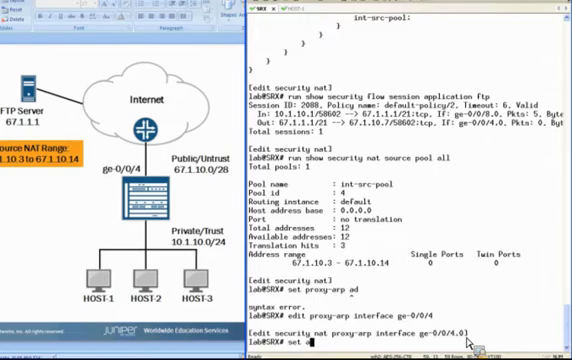
text(address)
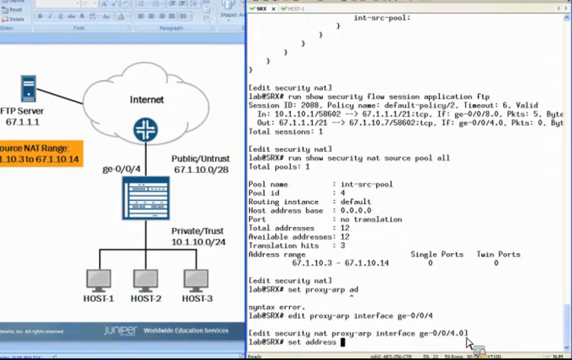
text(67.1.10.)
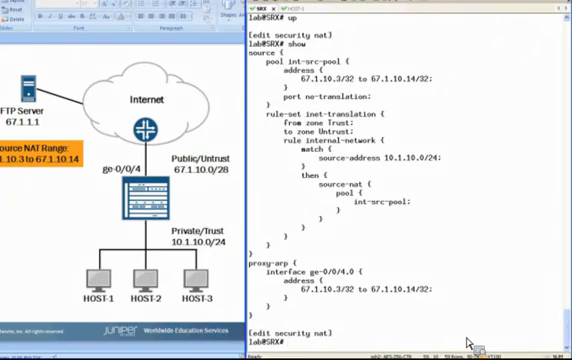
- Commit the NAT and proxy-ARP configuration
text(commit)
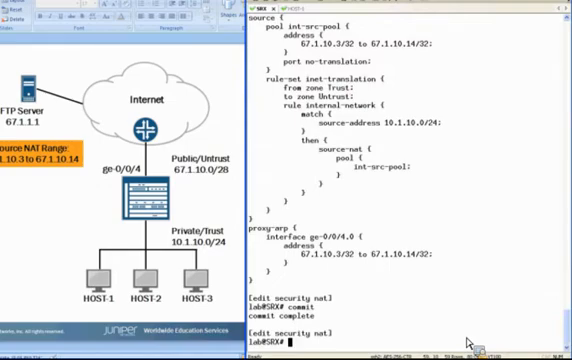
- List the security flow sessions for the FTP application after the commit
text(run show security)
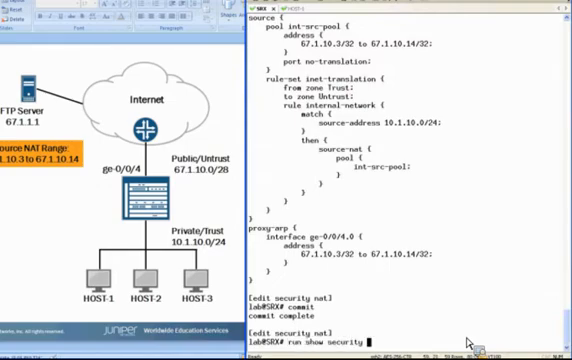
text(flow session)
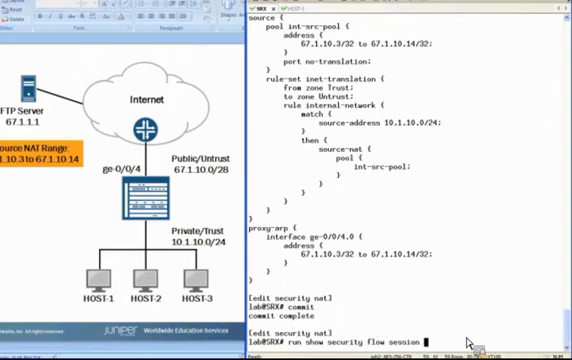
text(application ftp)
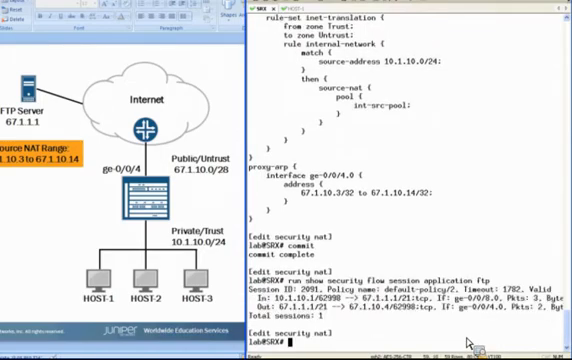
mouse_move(470, 340)
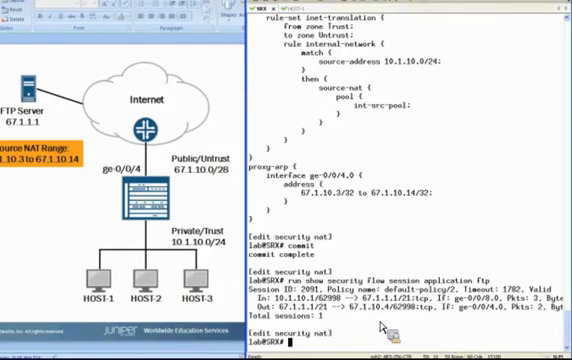
- Display all source NAT pools, showing int-src-pool's address range and translation hits
text(run show security)
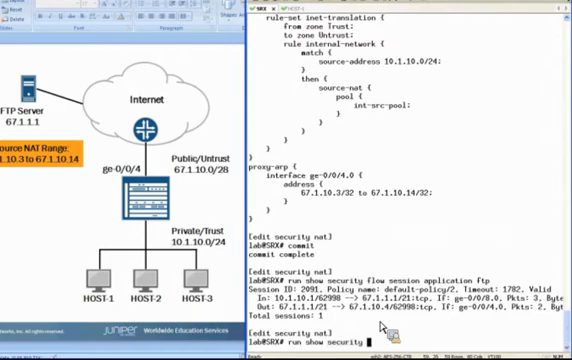
text(nat source po)
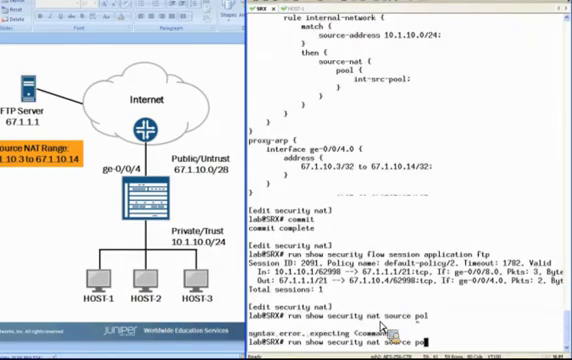
text(all)
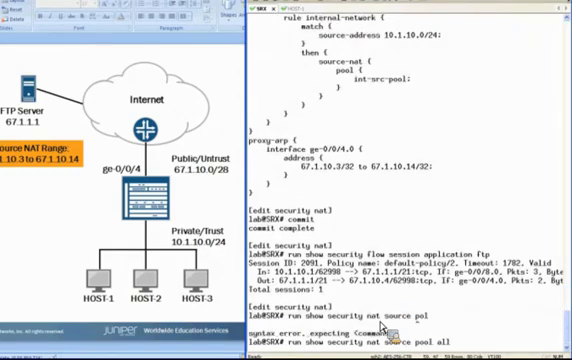
key(Return)
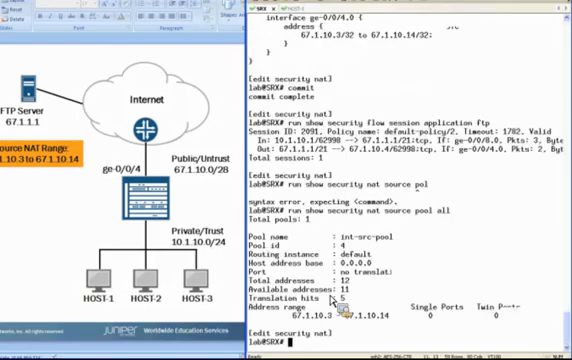
- Scroll to review the NAT configuration with int-src-pool, the trust-to-untrust rule and proxy-ARP on ge-0/0/4.0
scroll(down, 3)
text(show)
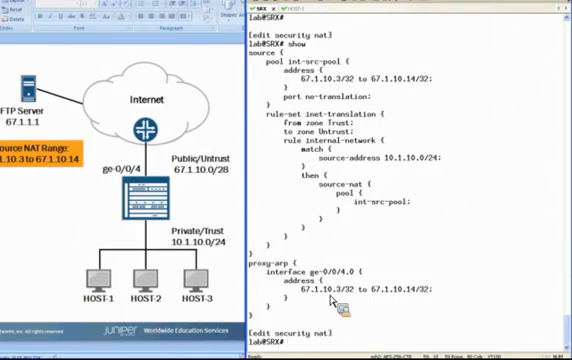
- Delete proxy-ARP from NAT and move to interfaces ge-0/0/4 unit 0
text(delete proxy-arp)
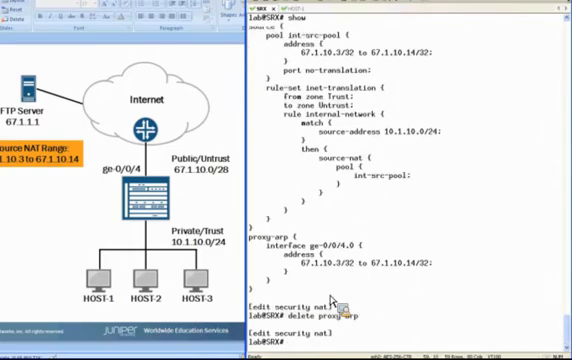
text(top e)
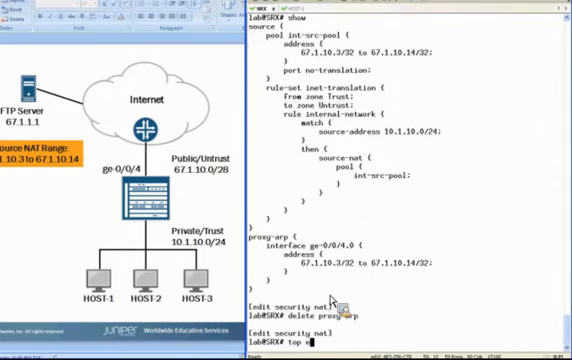
text(dit interfaces ge-0/0/4.0)
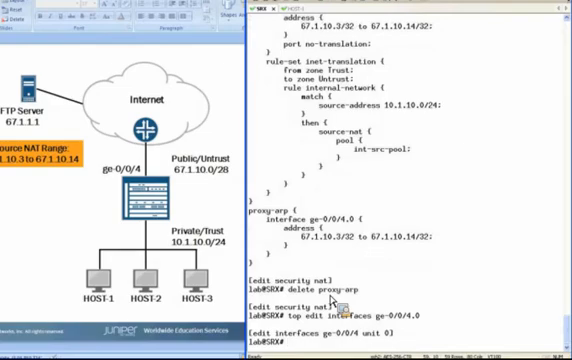
- Set proxy-arp unrestricted on ge-0/0/4 unit 0 and commit
text(set proxy-arp)
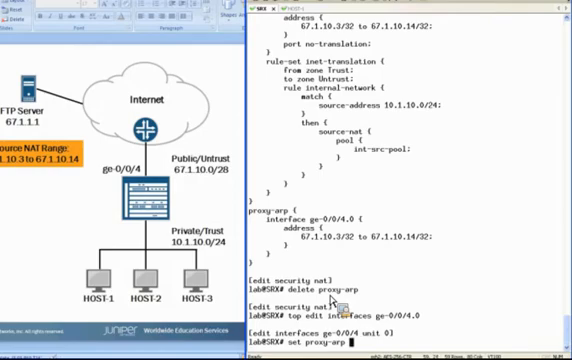
text(unrestricted)
text(commit)
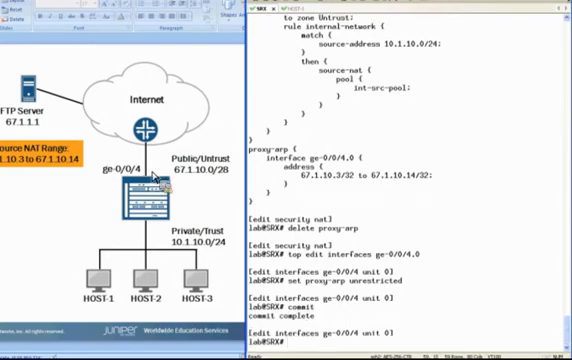
mouse_move(156, 184)
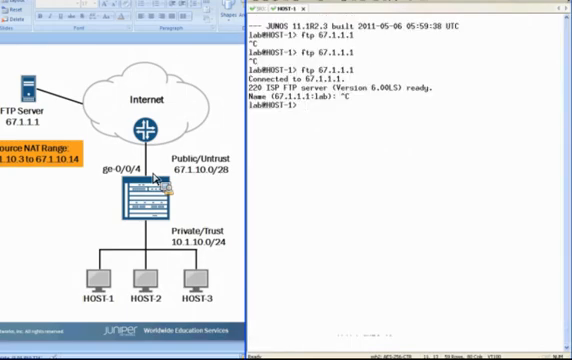
- From Host 1, connect to the FTP server at 67.1.1.1 and confirm the banner
text(ftp 67.1.1.1)
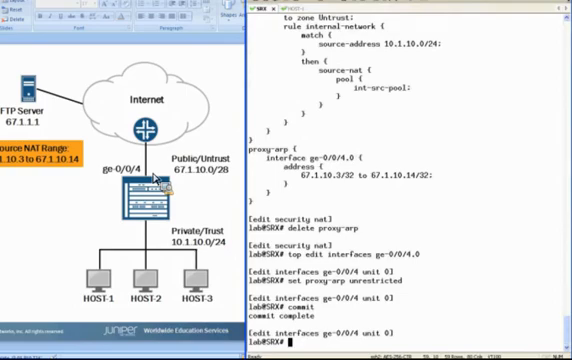
- List FTP flow sessions with 'run show security flow session application ftp', showing Host 1's translated session
text(run)
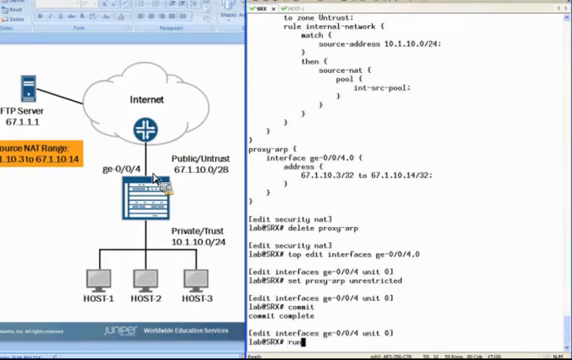
text(show security)
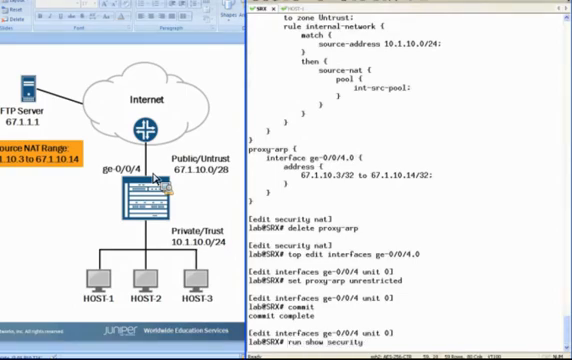
text(flow session application ftp)
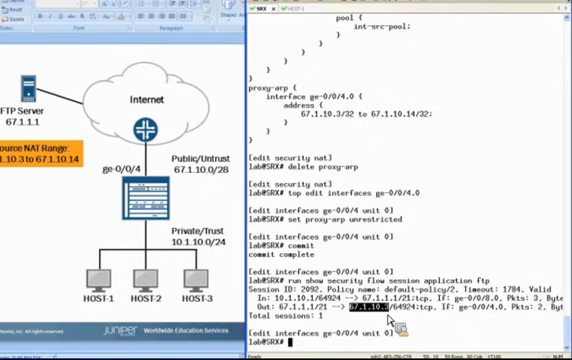
- Enter 'run show security nat source pool all' to list all source NAT pools
text(run show security nat source ppo)
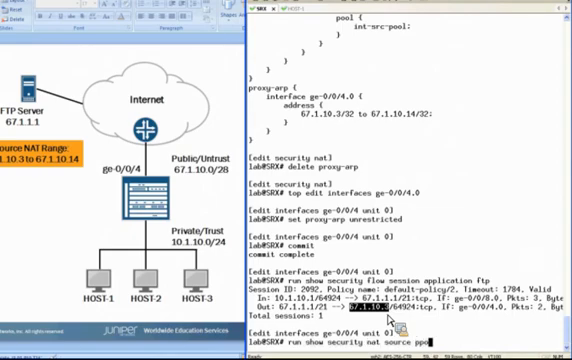
text(all)
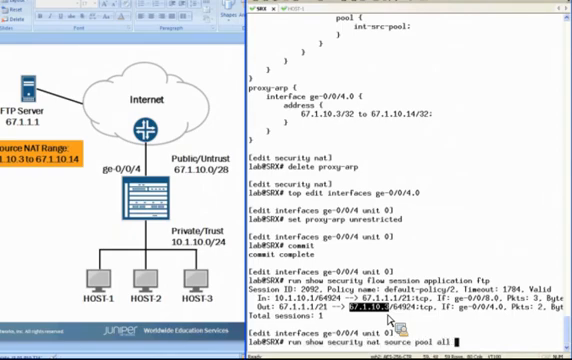